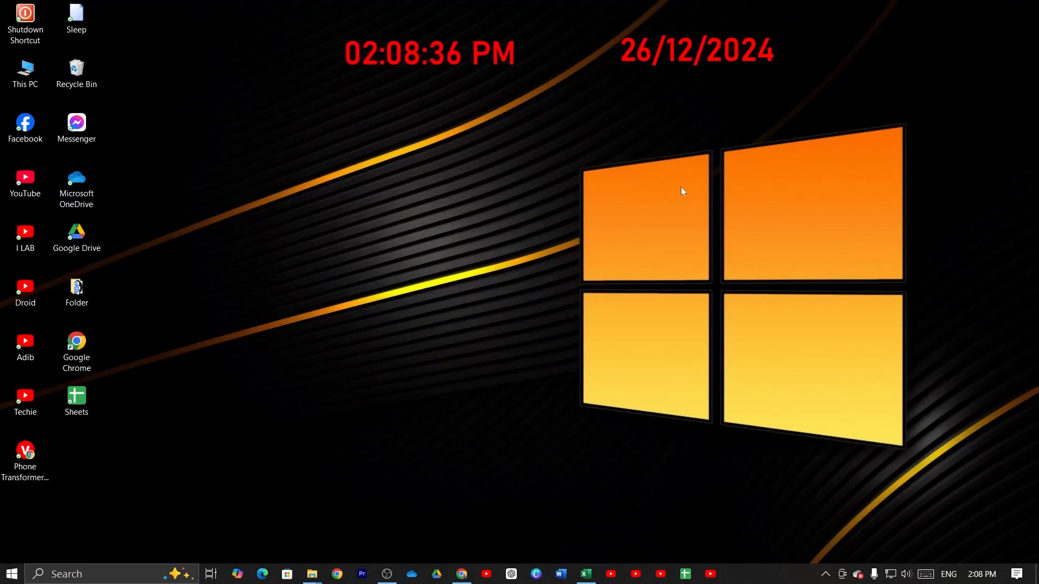
pyautogui.moveTo(563, 189)
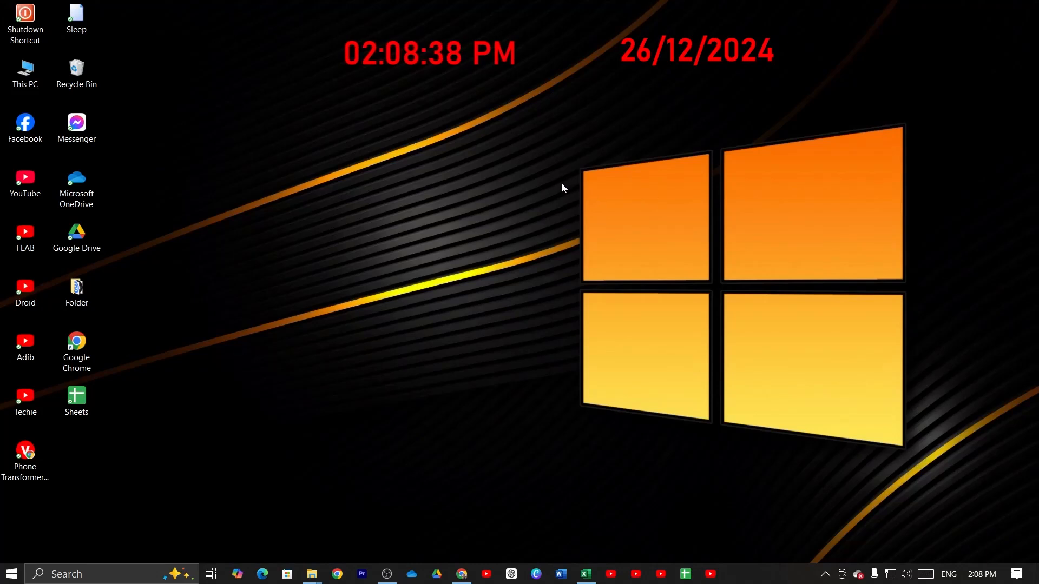
pyautogui.moveTo(519, 162)
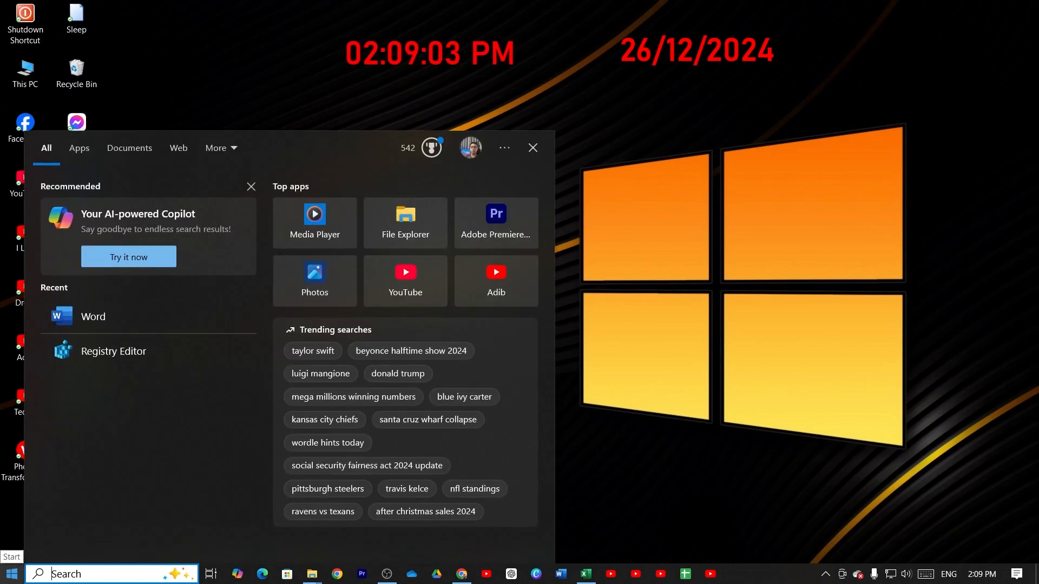
# Search for 'reg' and launch Registry Editor from the results
pyautogui.write('reg')
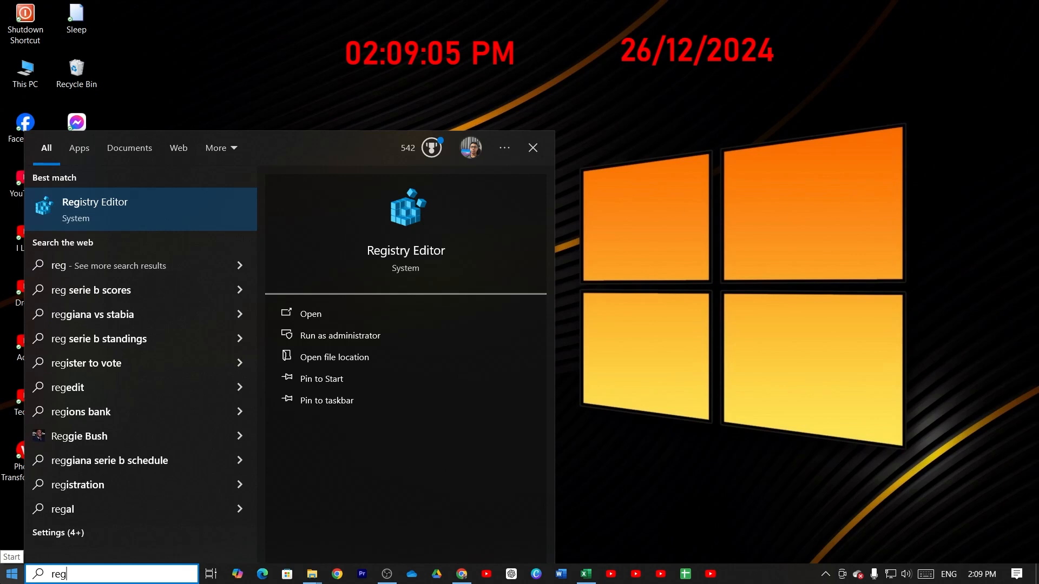
pyautogui.click(309, 313)
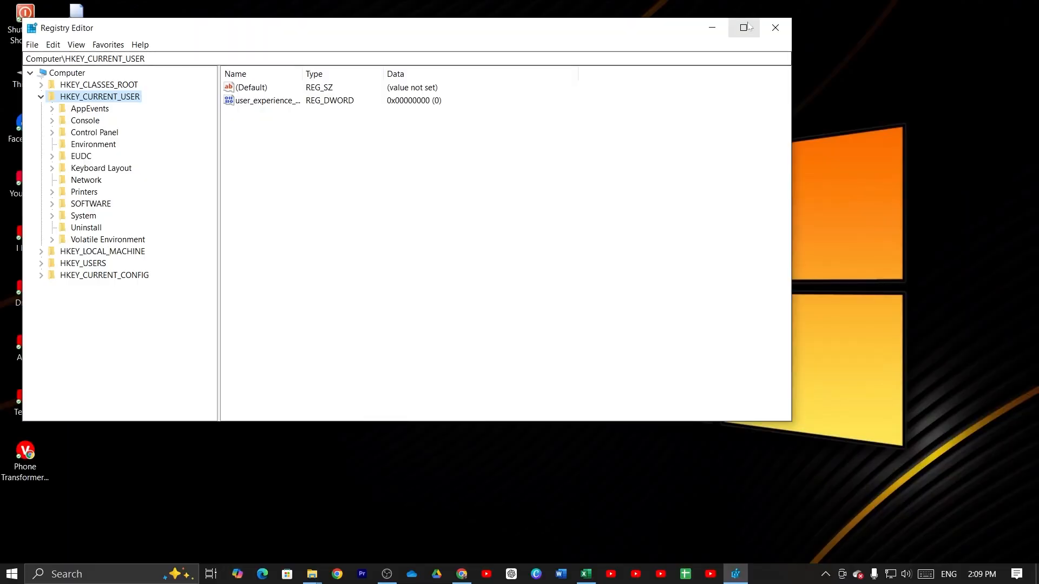
# Maximize Registry Editor and expand HKEY_CURRENT_USER\SOFTWARE\Microsoft, scrolling toward Office
pyautogui.click(743, 27)
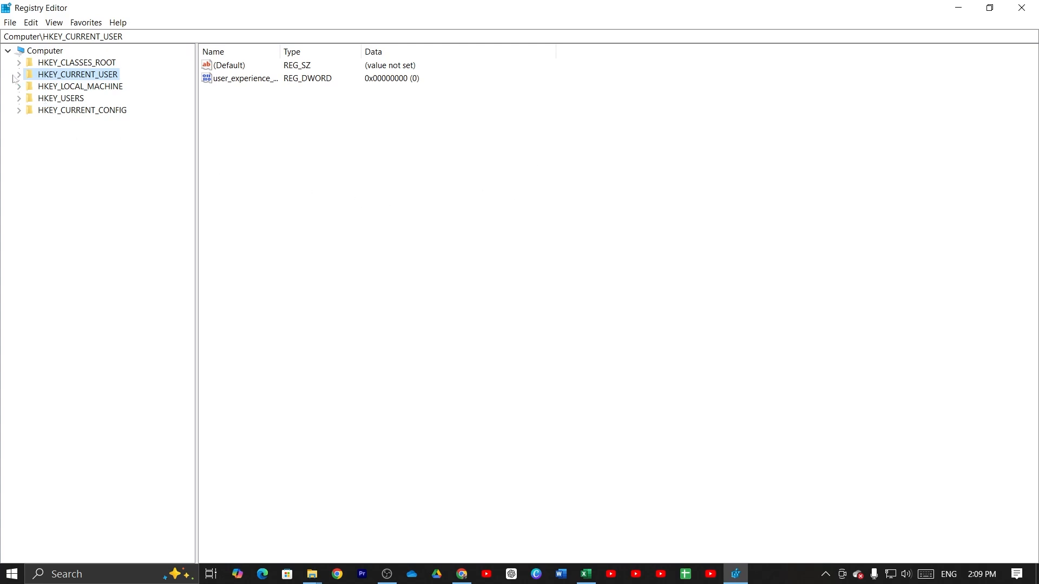
pyautogui.click(19, 74)
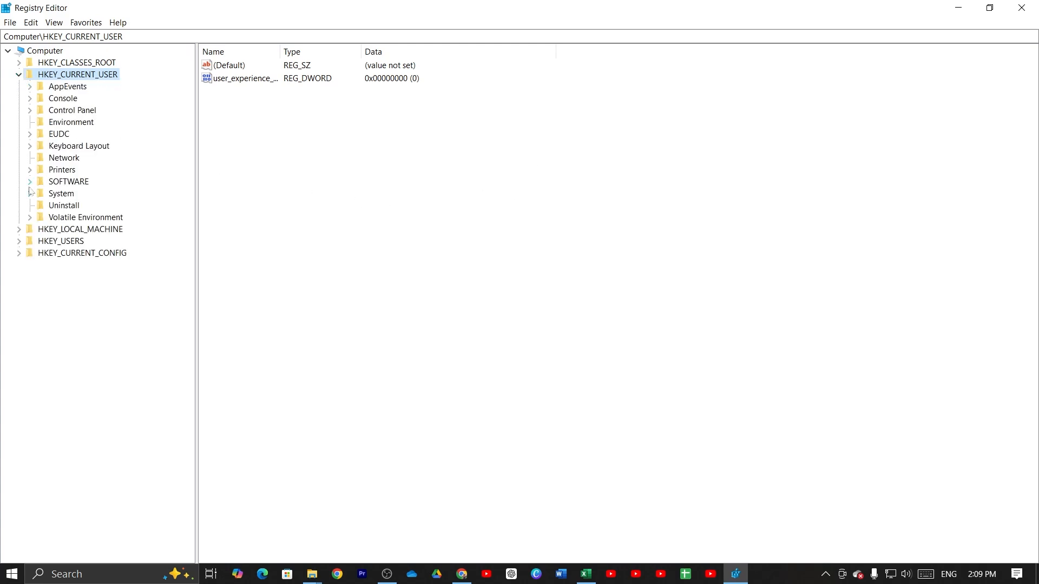
pyautogui.click(30, 182)
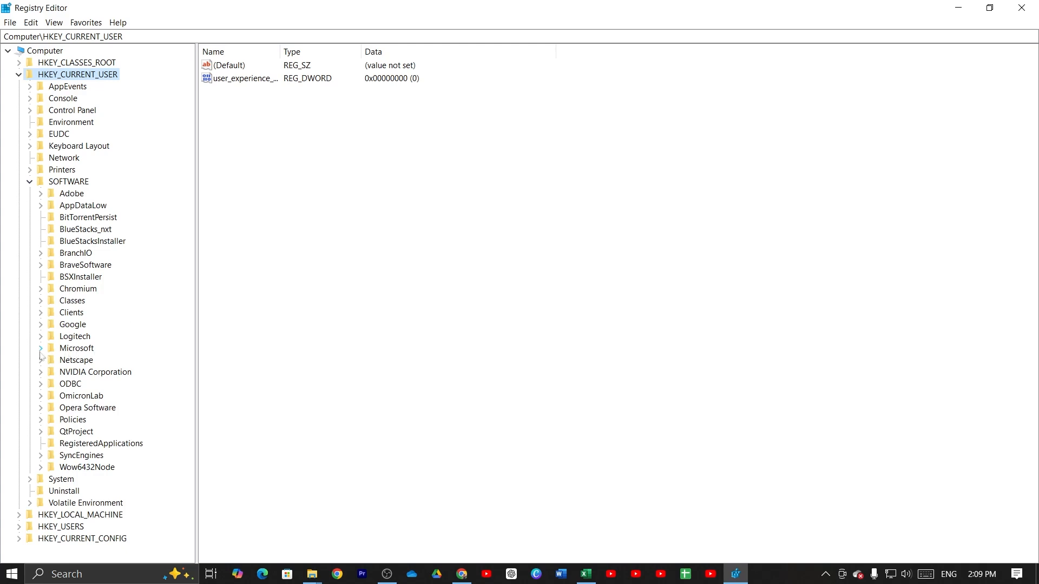
pyautogui.click(40, 348)
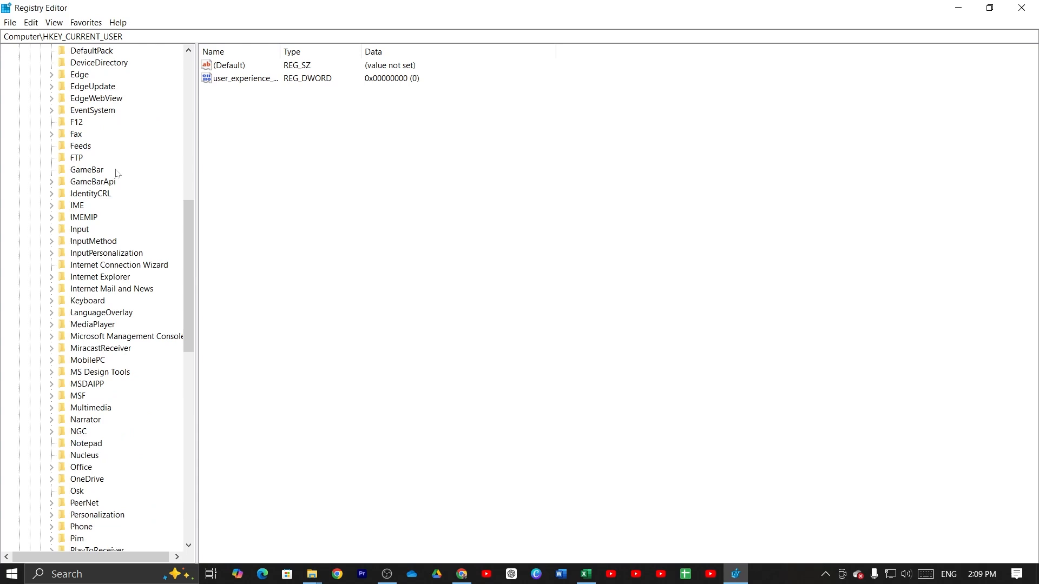
pyautogui.scroll(-3)
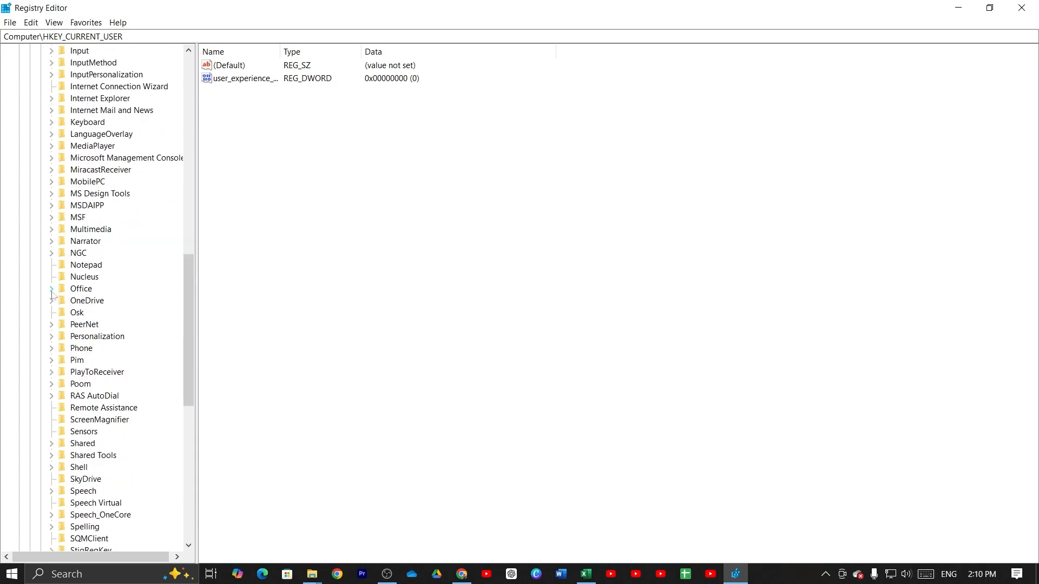
# Expand Office\16.0, select its Word key, and bring up the key's context menu
pyautogui.click(51, 288)
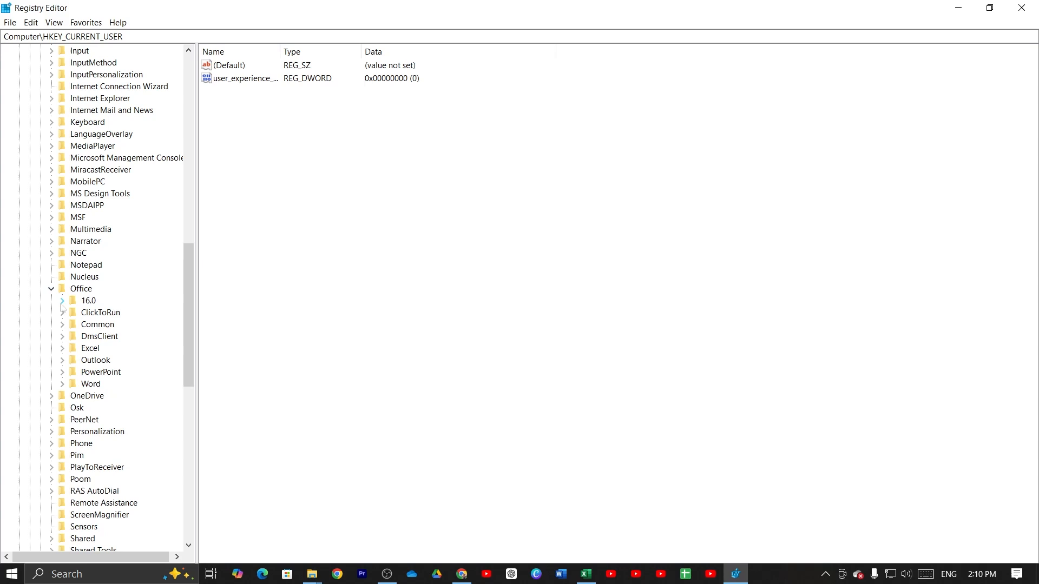
pyautogui.click(61, 300)
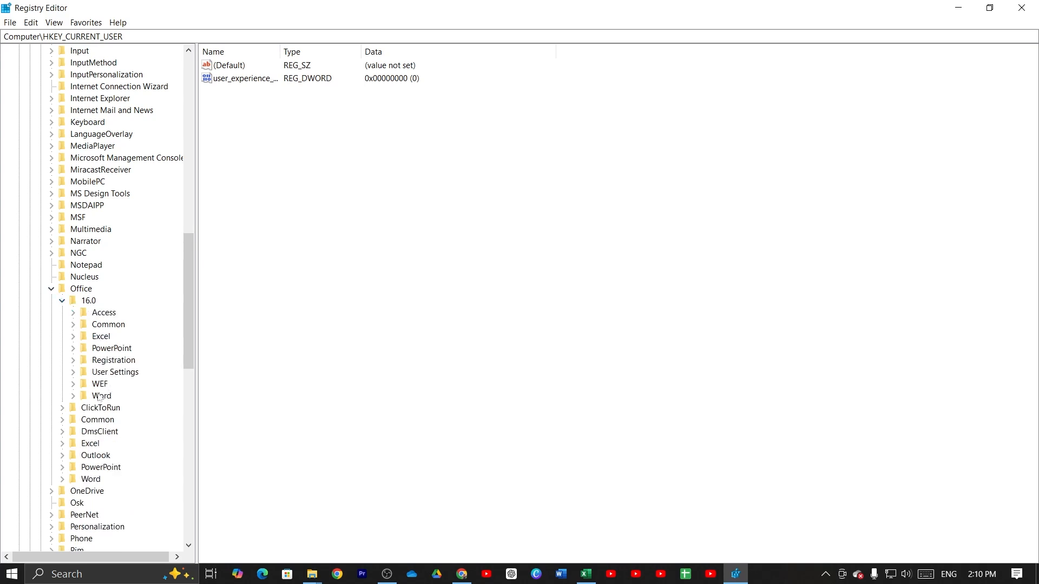
pyautogui.moveTo(100, 401)
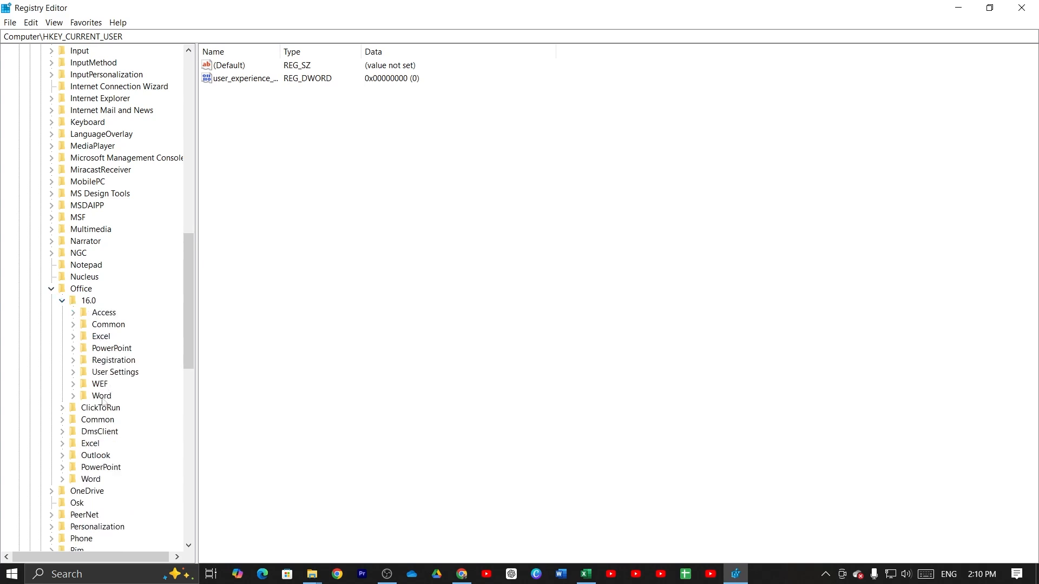
pyautogui.click(102, 396)
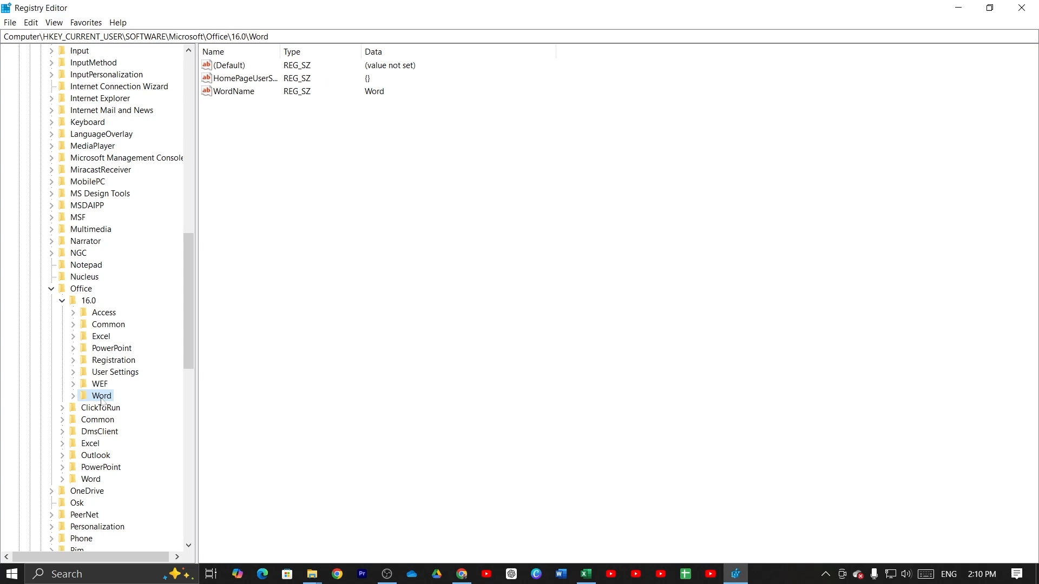
pyautogui.rightClick(100, 396)
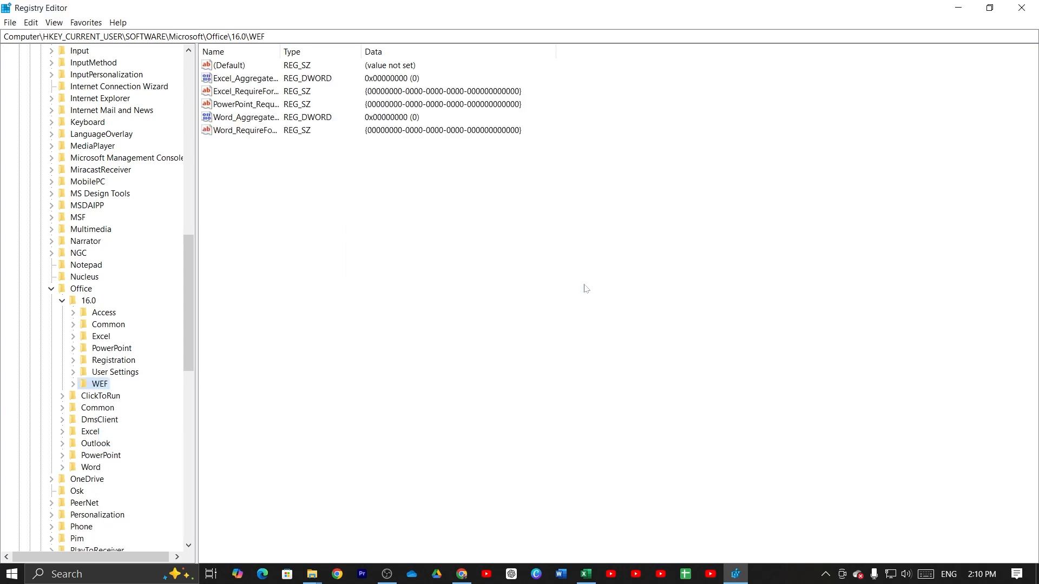
pyautogui.moveTo(965, 177)
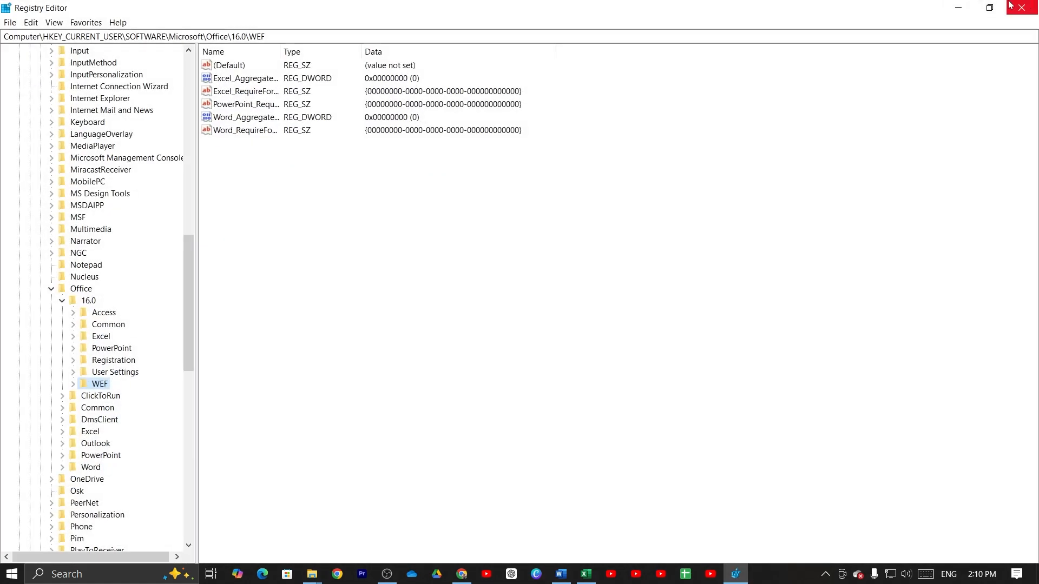
# Close Registry Editor, reopen Word, and start a blank document (Document1)
pyautogui.click(560, 574)
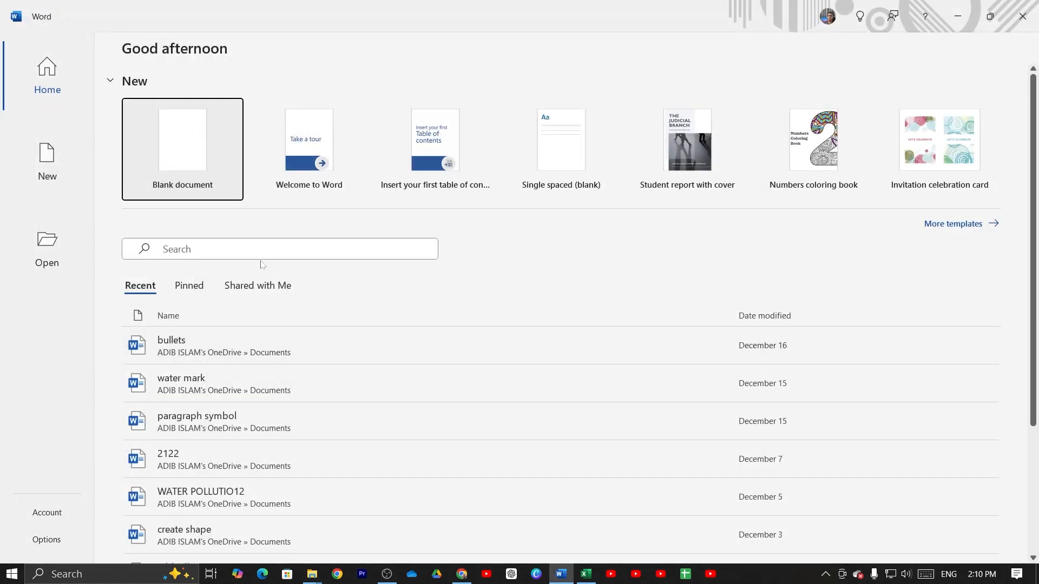
pyautogui.click(183, 148)
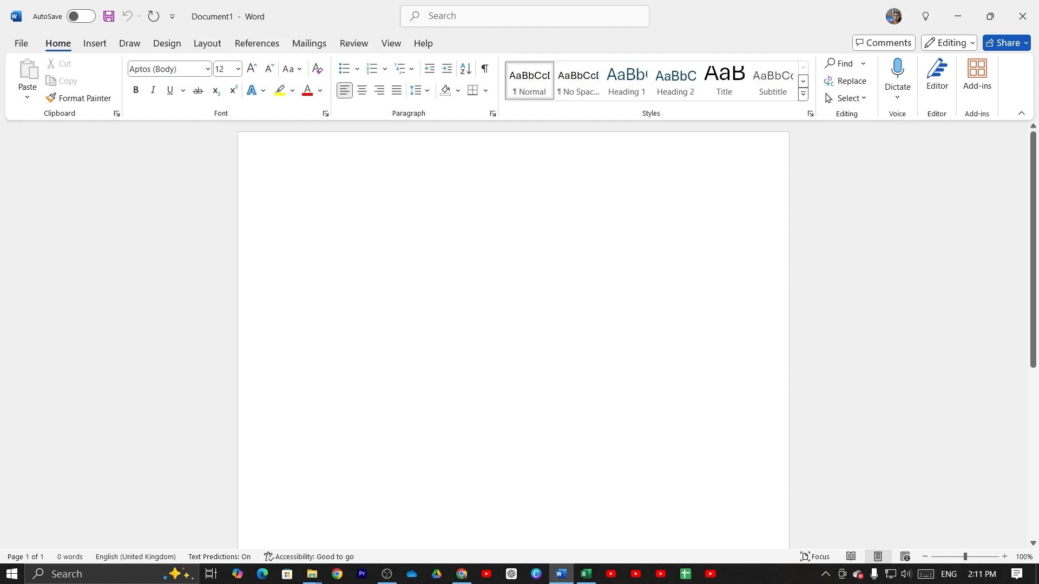
pyautogui.click(302, 203)
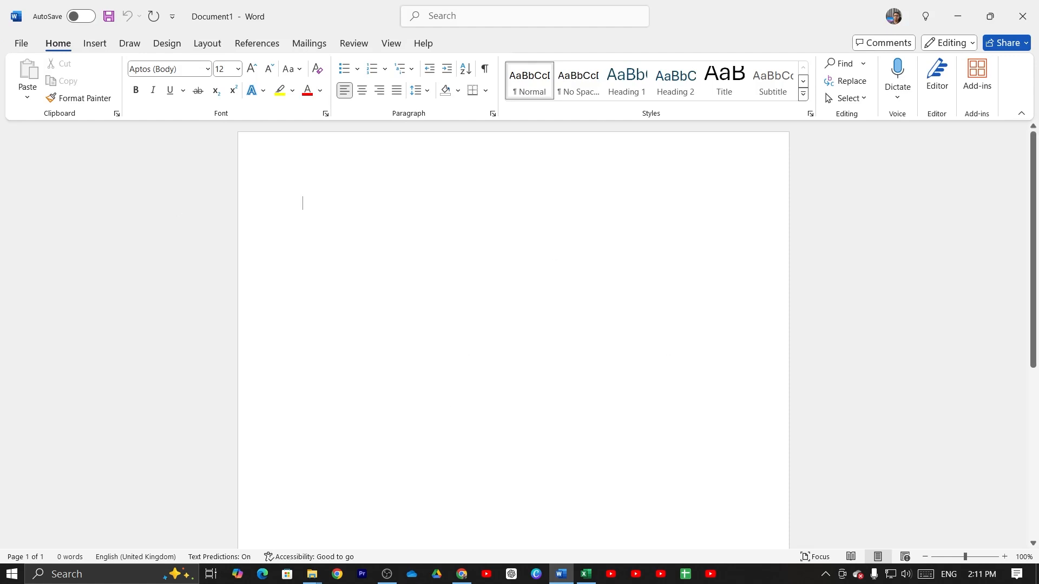